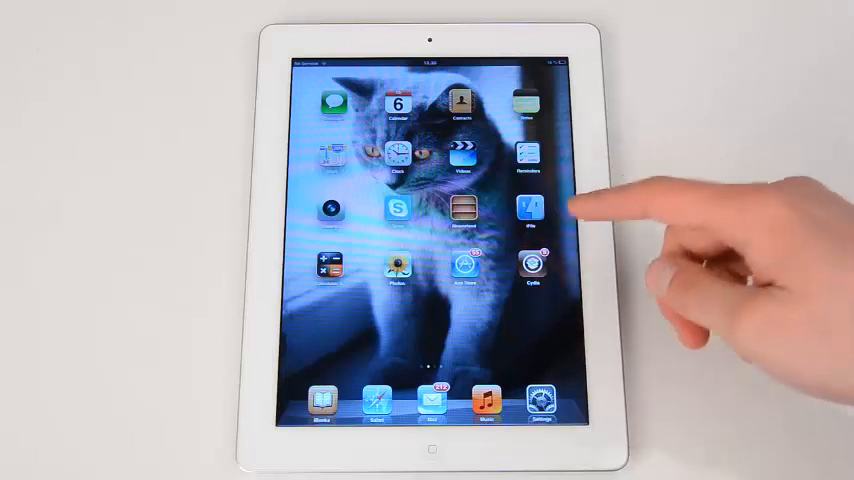
# Step: Swipe to the Cydia icon on the home screen and launch Cydia
pyautogui.hscroll(-3)
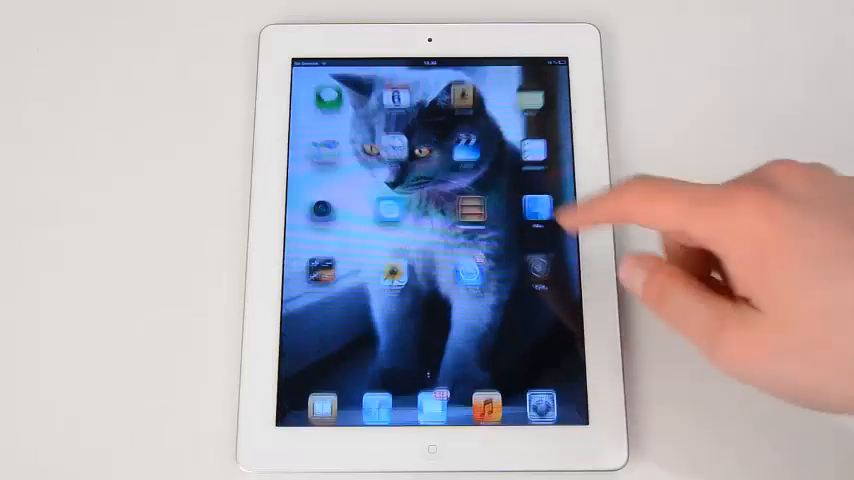
pyautogui.click(538, 206)
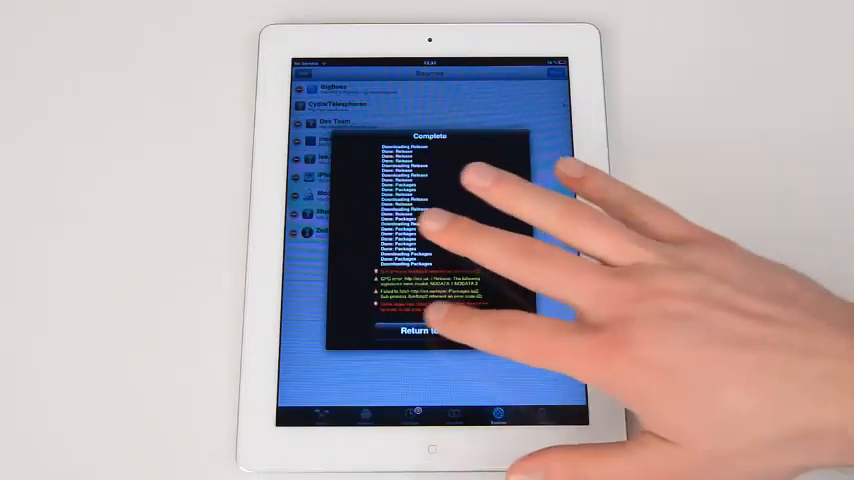
pyautogui.click(428, 330)
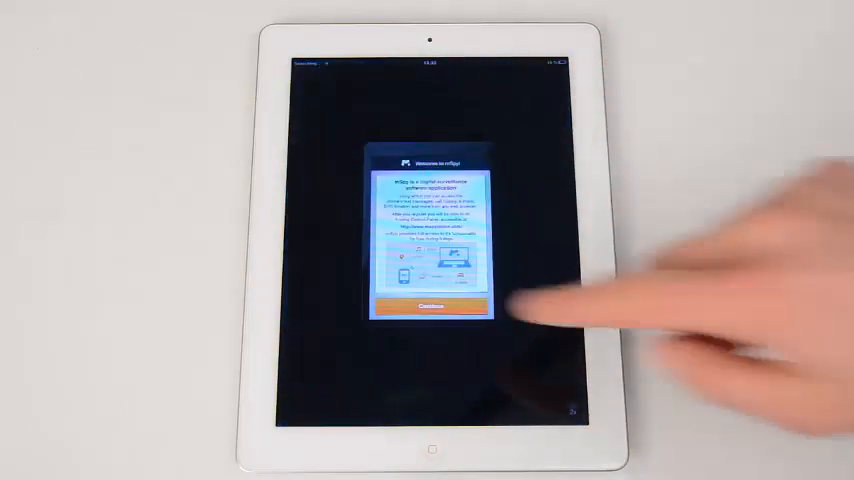
# Step: Continue past mSpy's welcome, accept the terms, allow location, and enter the registration code
pyautogui.click(428, 306)
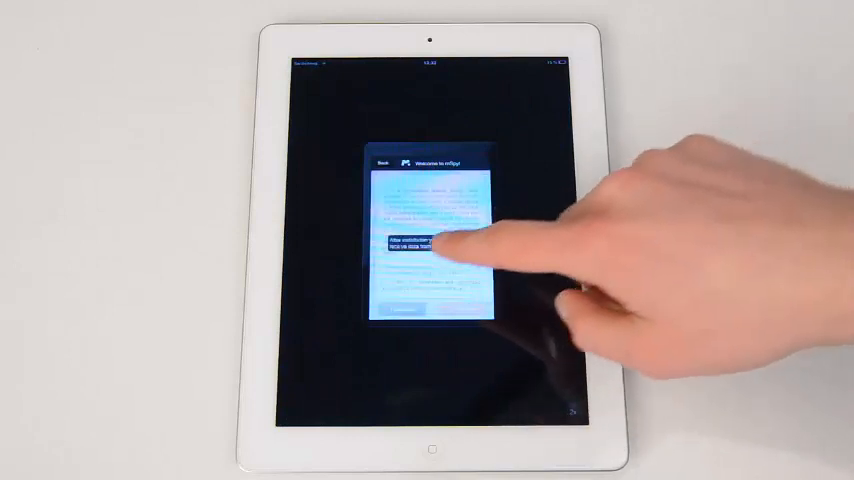
pyautogui.click(410, 243)
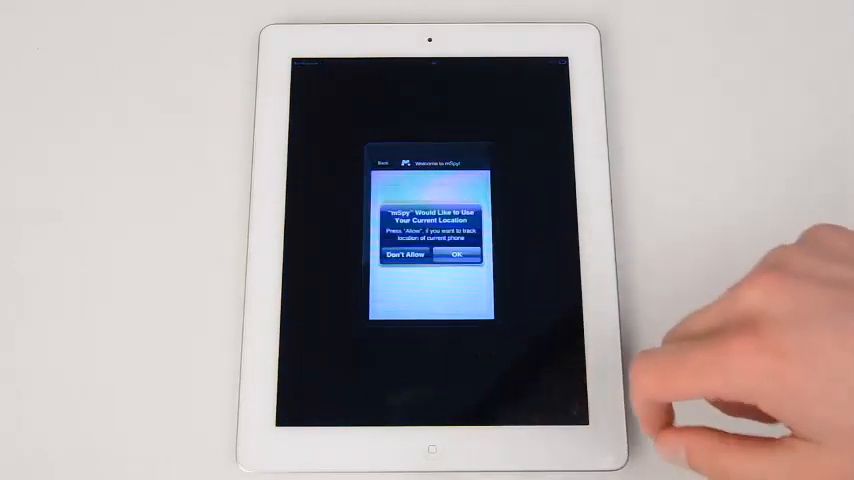
pyautogui.click(456, 254)
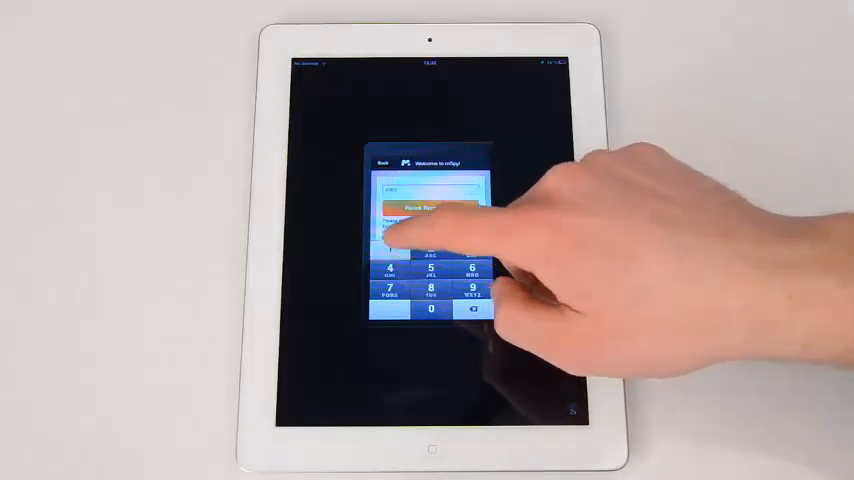
pyautogui.click(428, 207)
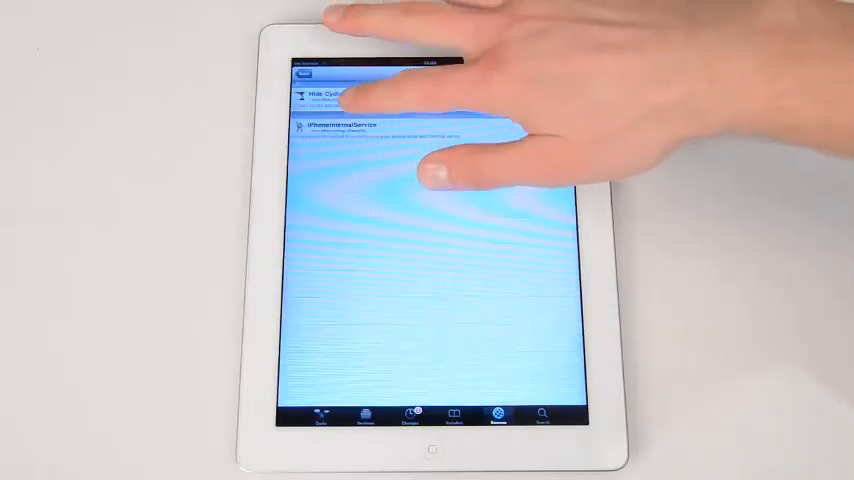
# Step: Open the Hide Cydia package from the repository's package list
pyautogui.click(340, 95)
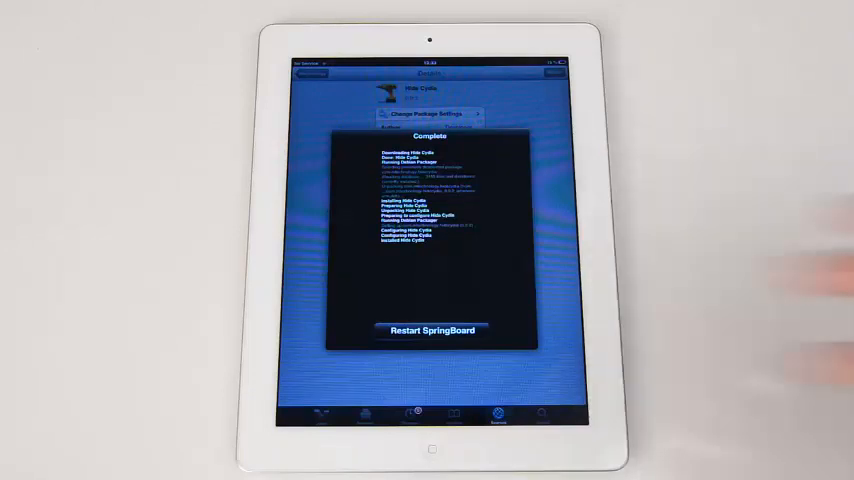
pyautogui.click(431, 330)
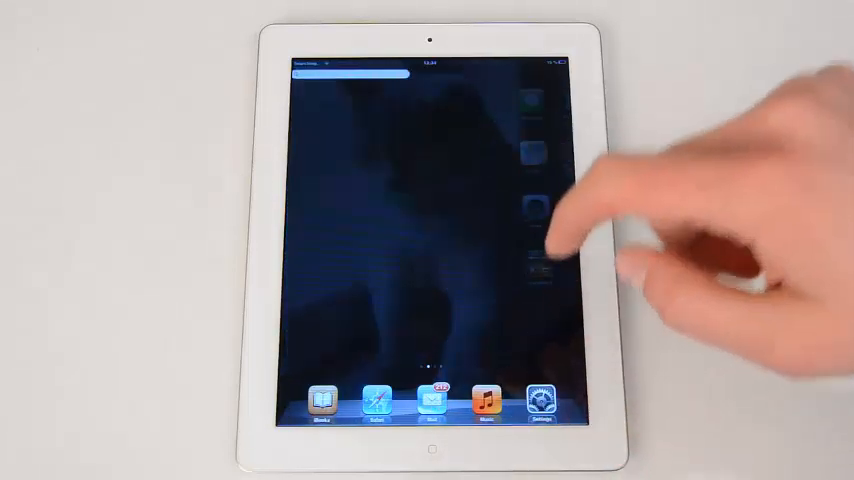
# Step: Enter the unhide code in Spotlight, then swipe to the second home screen page
pyautogui.click(428, 74)
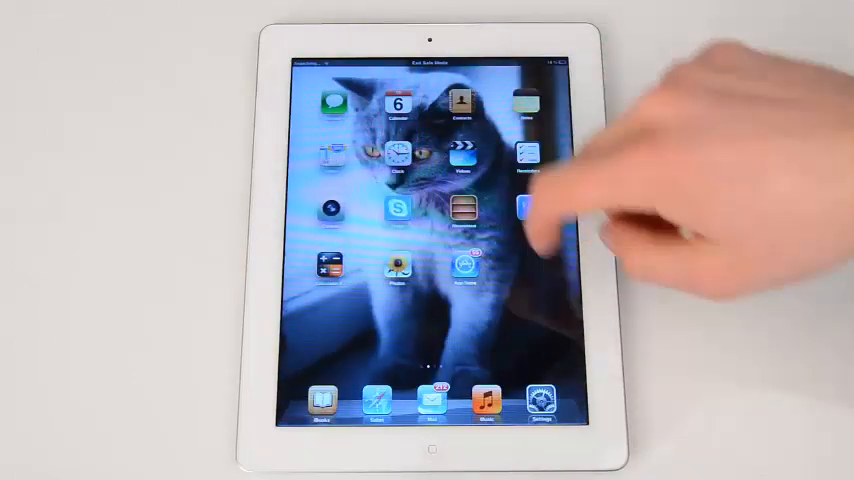
pyautogui.hscroll(-3)
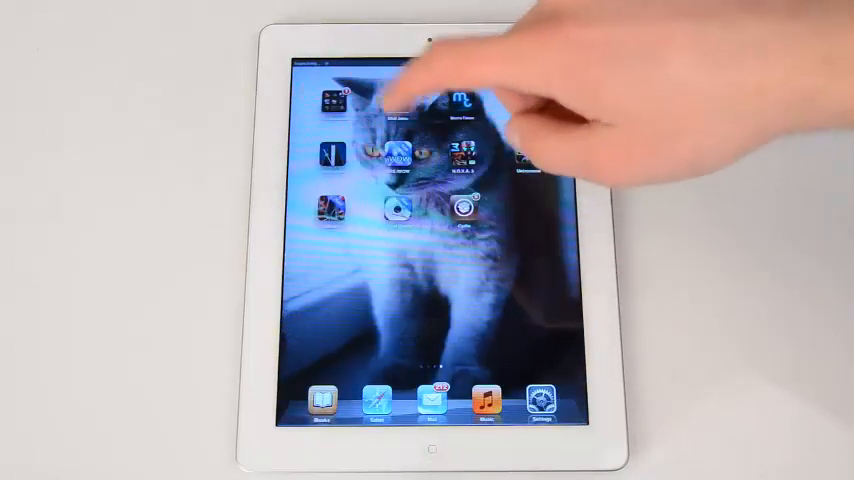